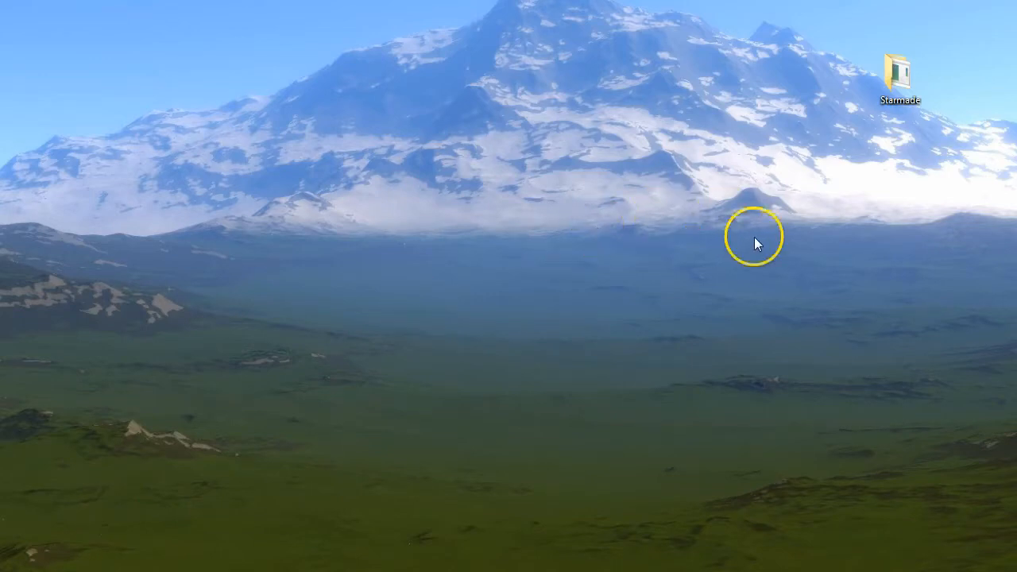
Open the desktop Starmade folder, then its StarMade game subfolder.
double_click(899, 67)
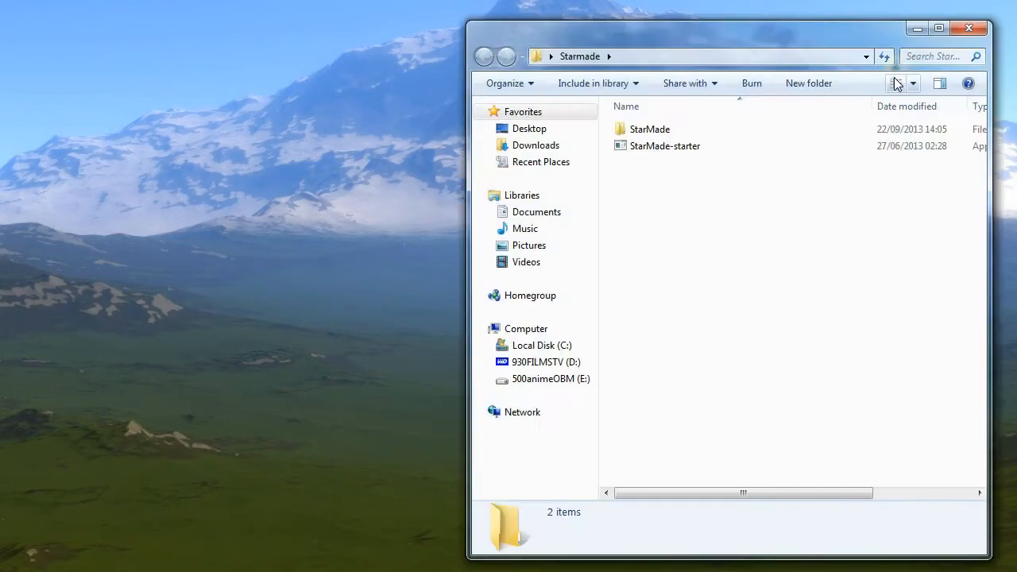
mouse_move(896, 84)
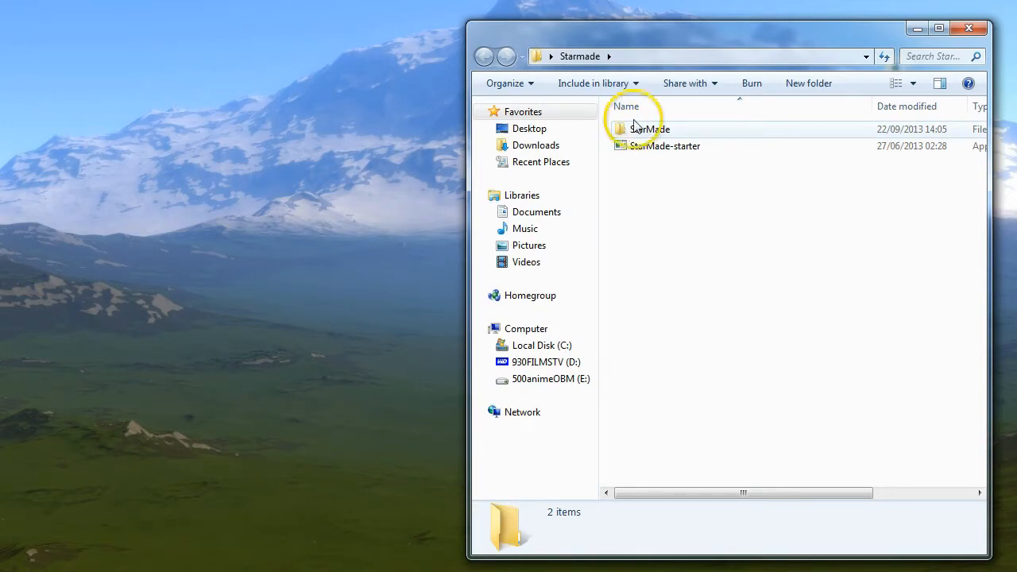
double_click(650, 128)
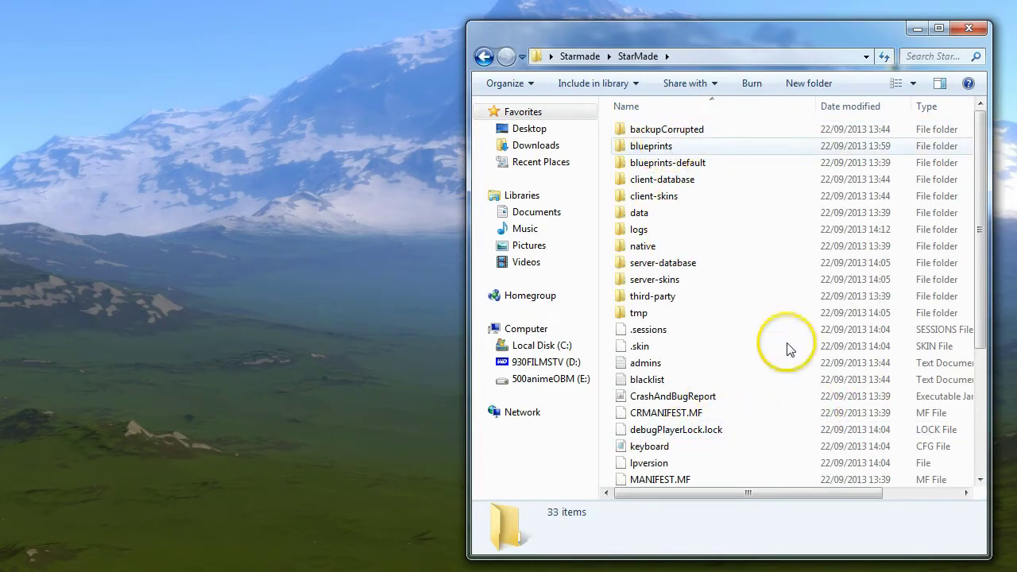
mouse_move(777, 313)
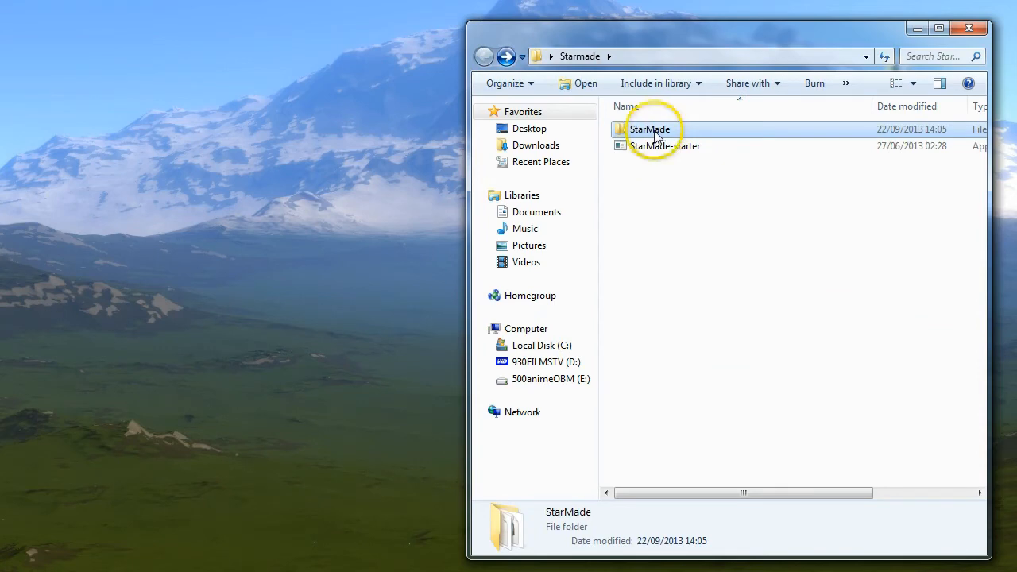
double_click(649, 128)
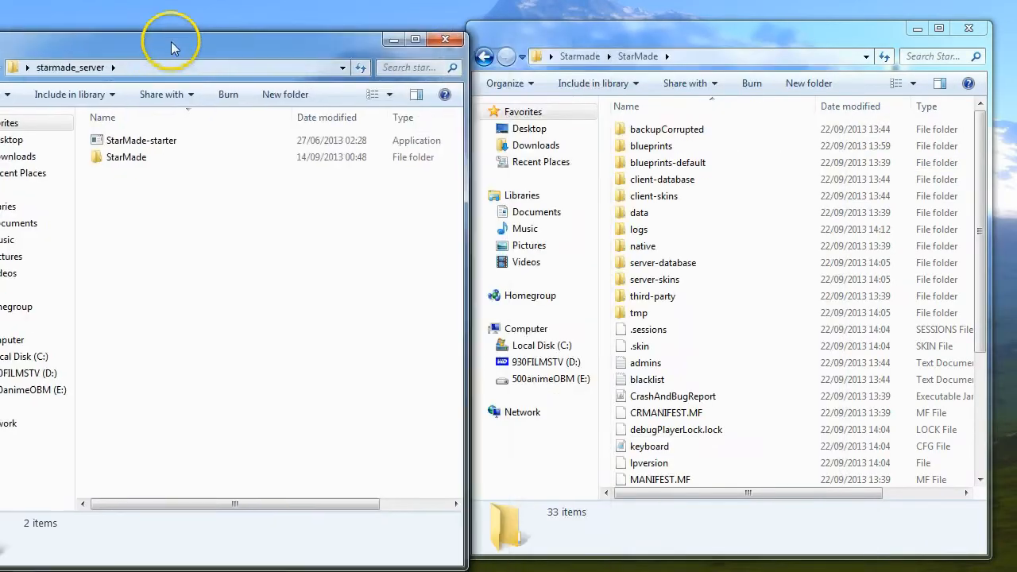
Check the StarMade folders in starmade_server and StarMade_old, closing both windows.
double_click(126, 156)
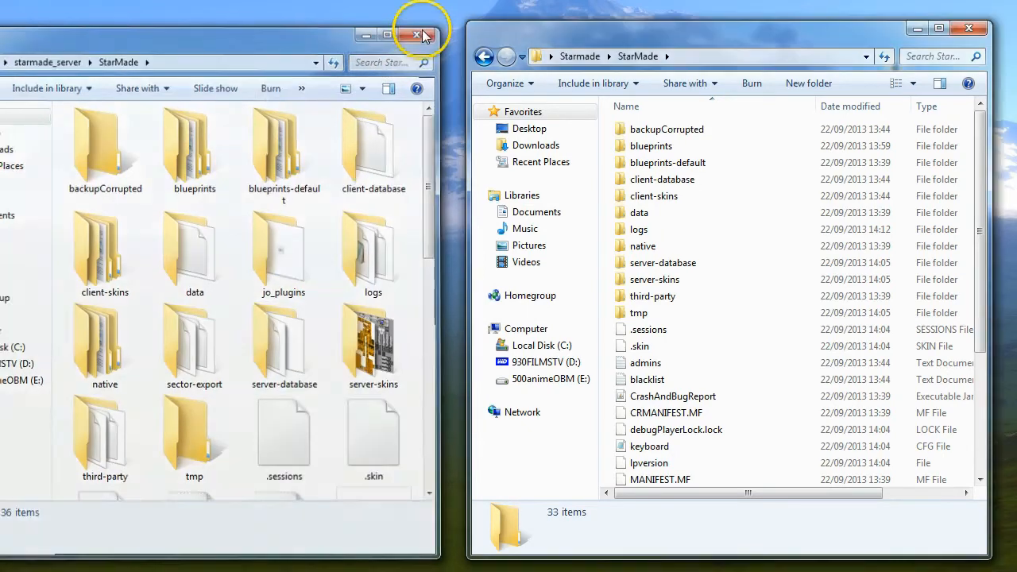
left_click(422, 35)
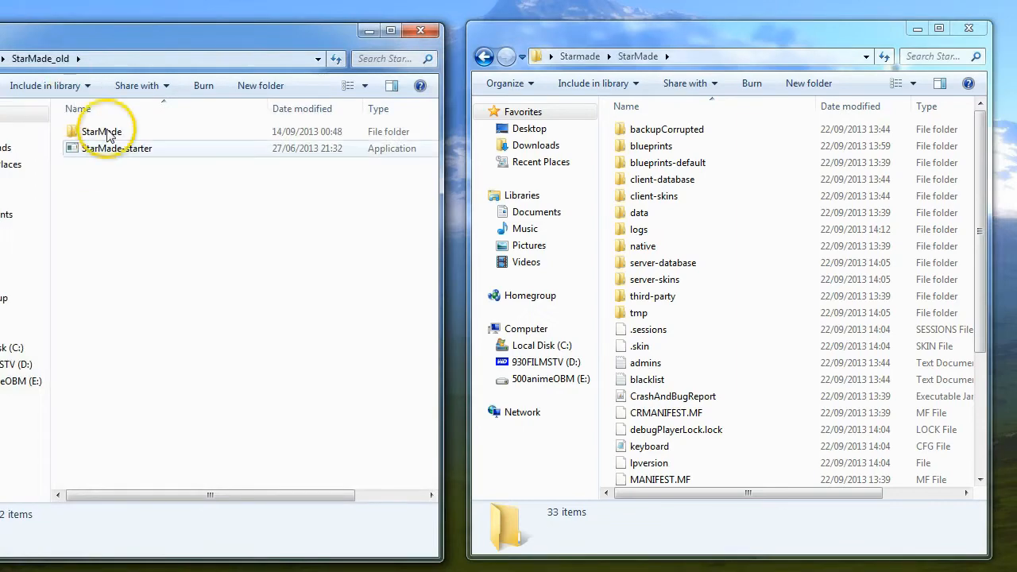
double_click(101, 131)
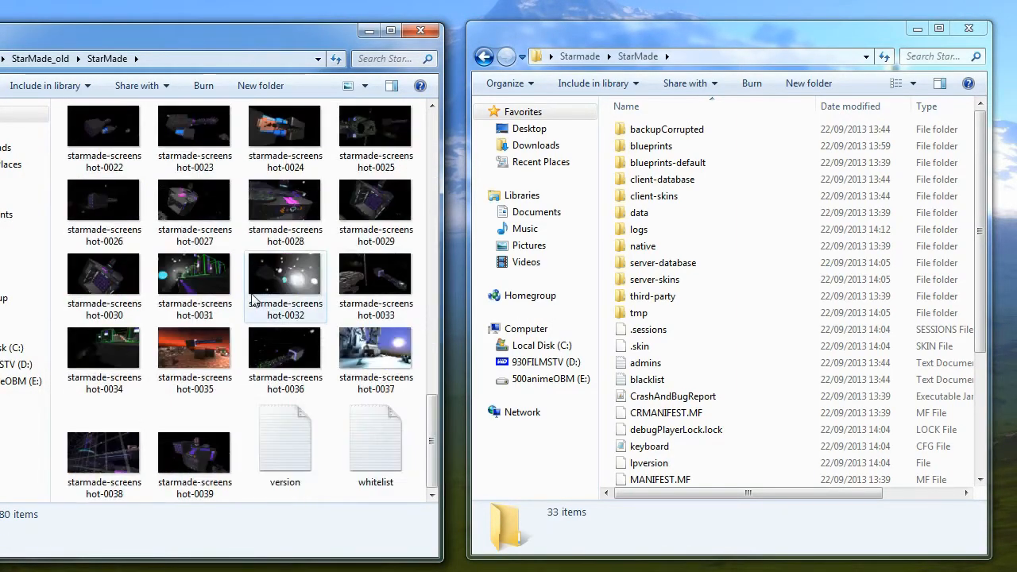
left_click(420, 30)
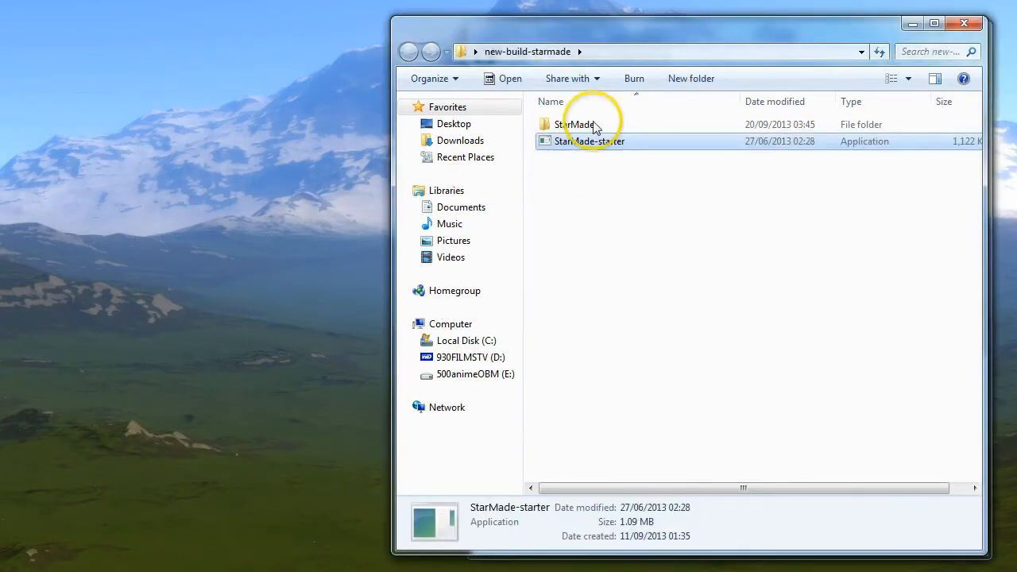
Open the new build's StarMade folder, inspect the 0.09396 backup zip, then close it.
double_click(576, 124)
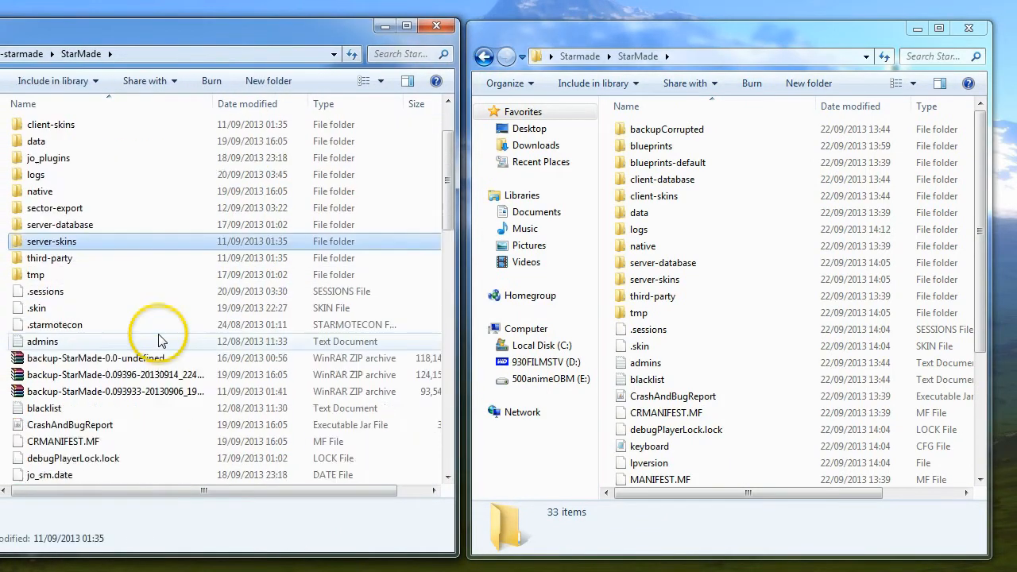
mouse_move(127, 390)
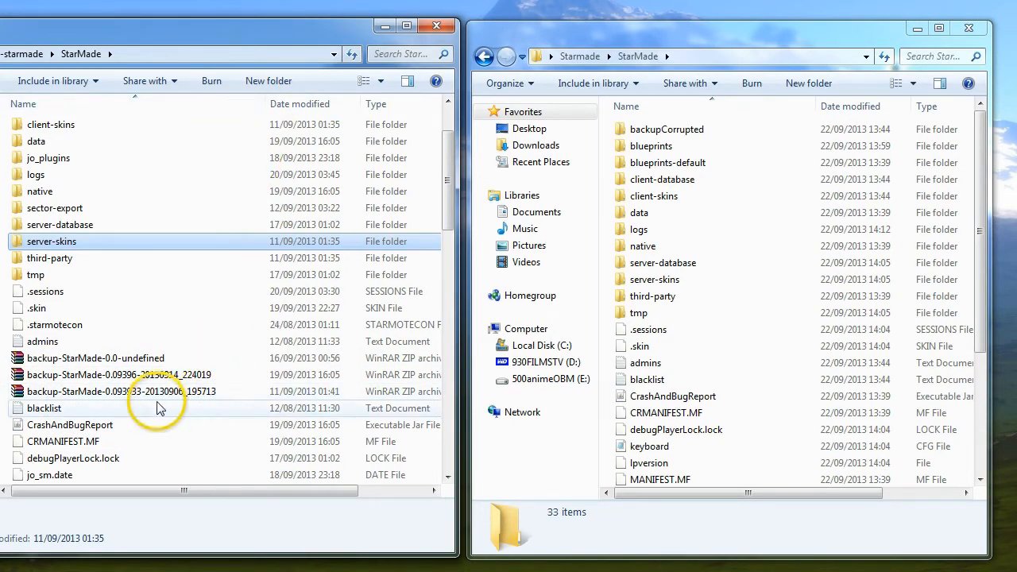
mouse_move(151, 380)
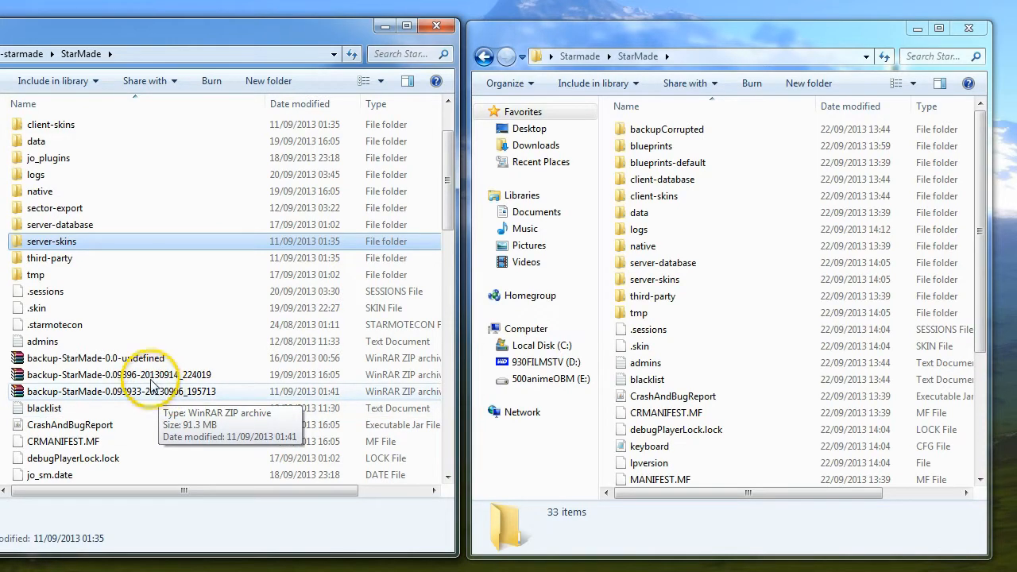
mouse_move(148, 374)
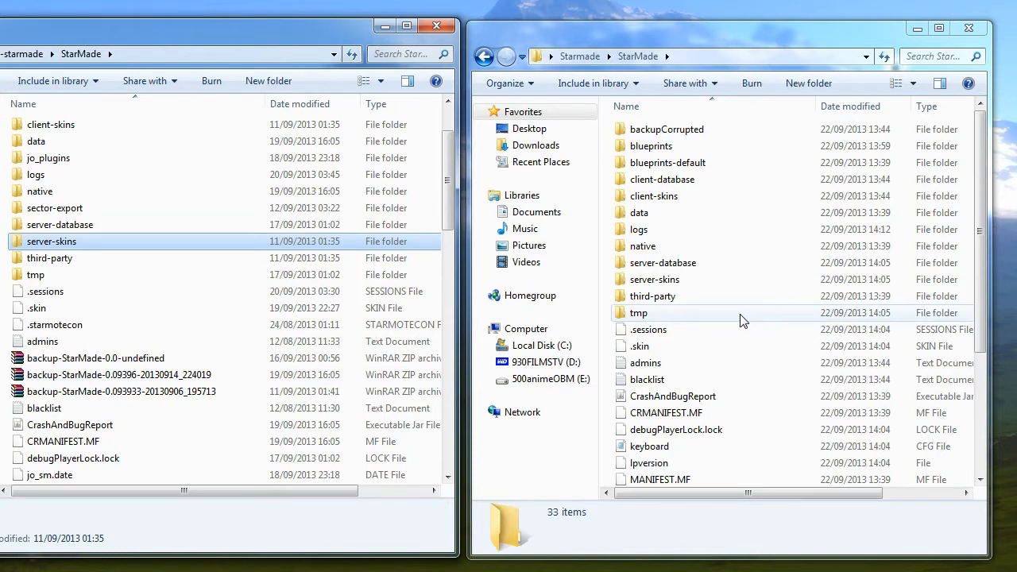
mouse_move(111, 457)
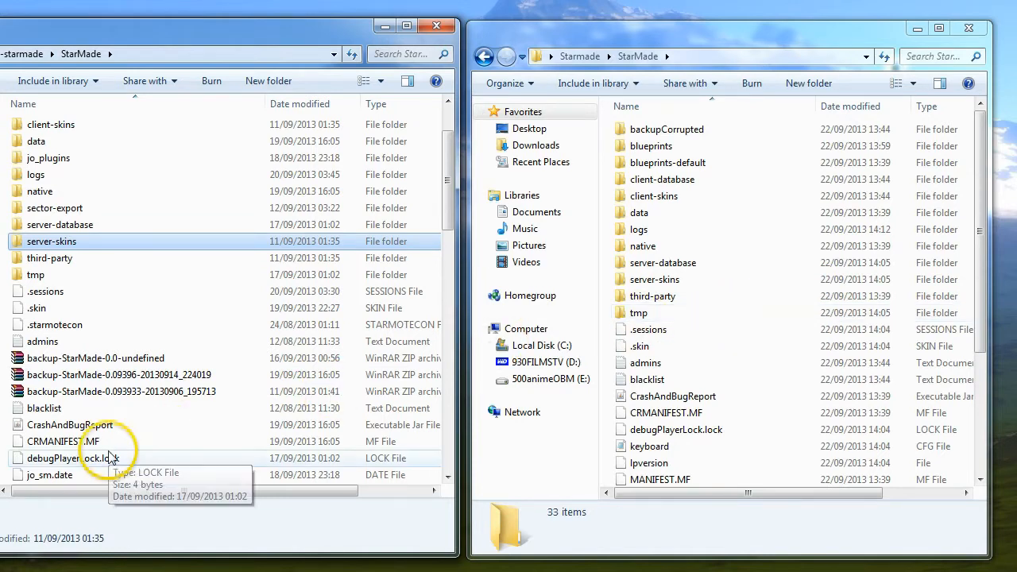
mouse_move(238, 379)
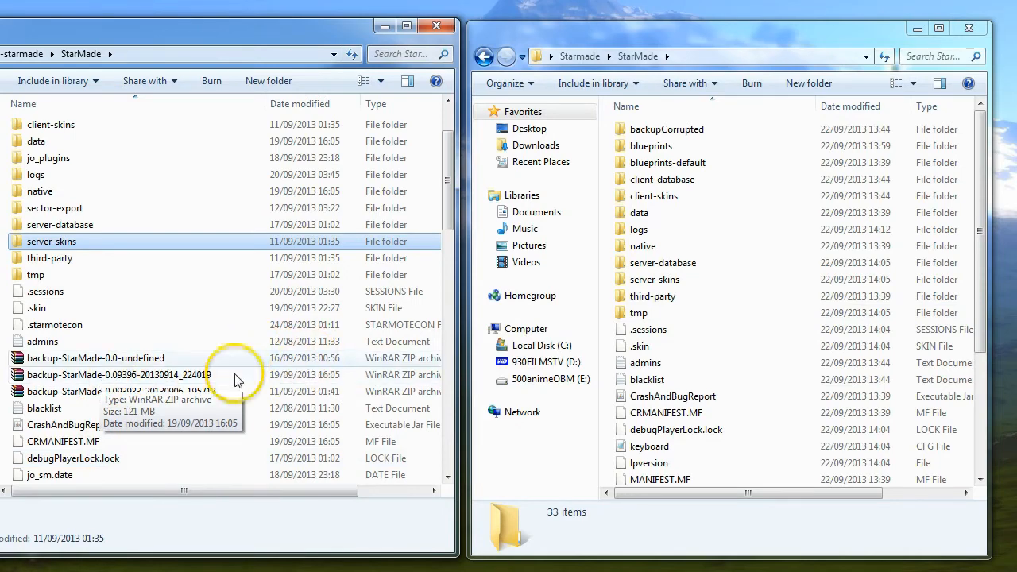
mouse_move(72, 366)
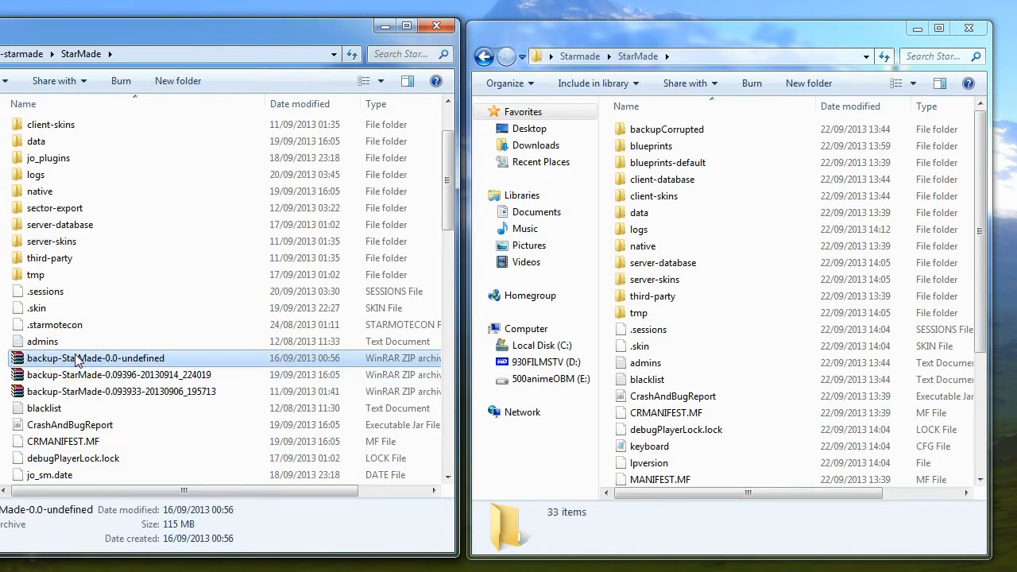
left_click(119, 375)
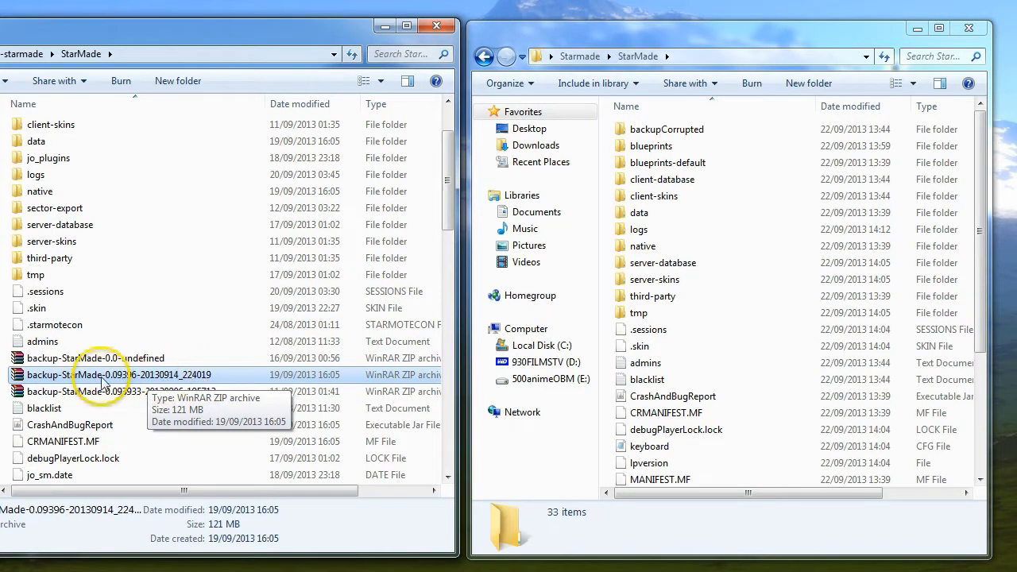
mouse_move(318, 171)
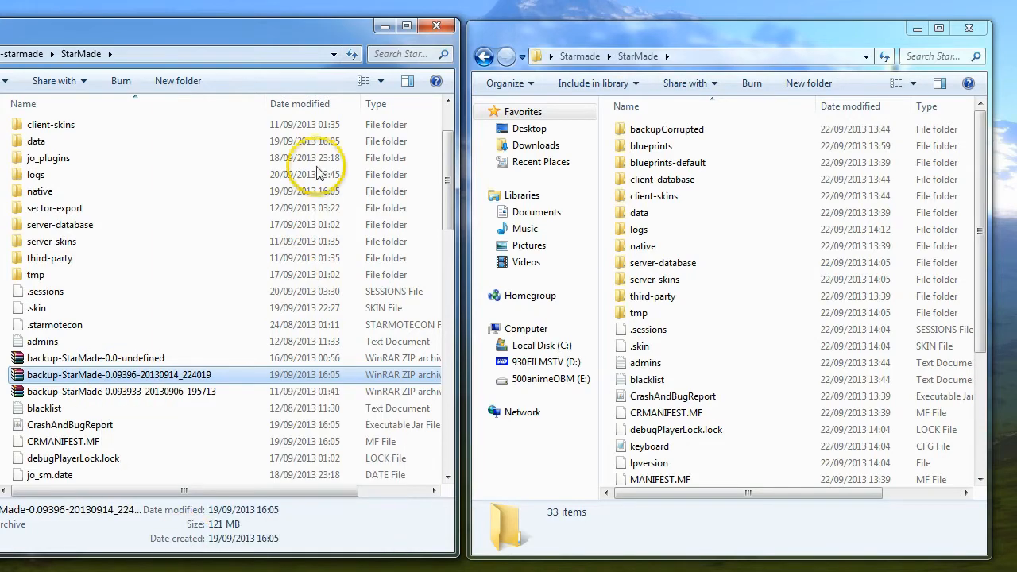
left_click(436, 26)
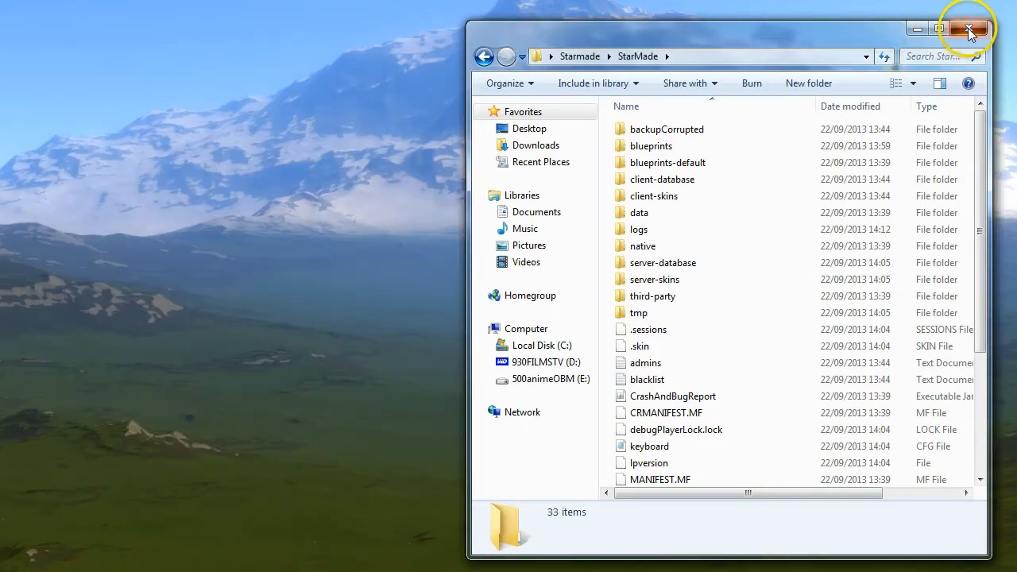
Close the last Explorer window, then create and open a desktop folder named 'oldversion'.
left_click(967, 26)
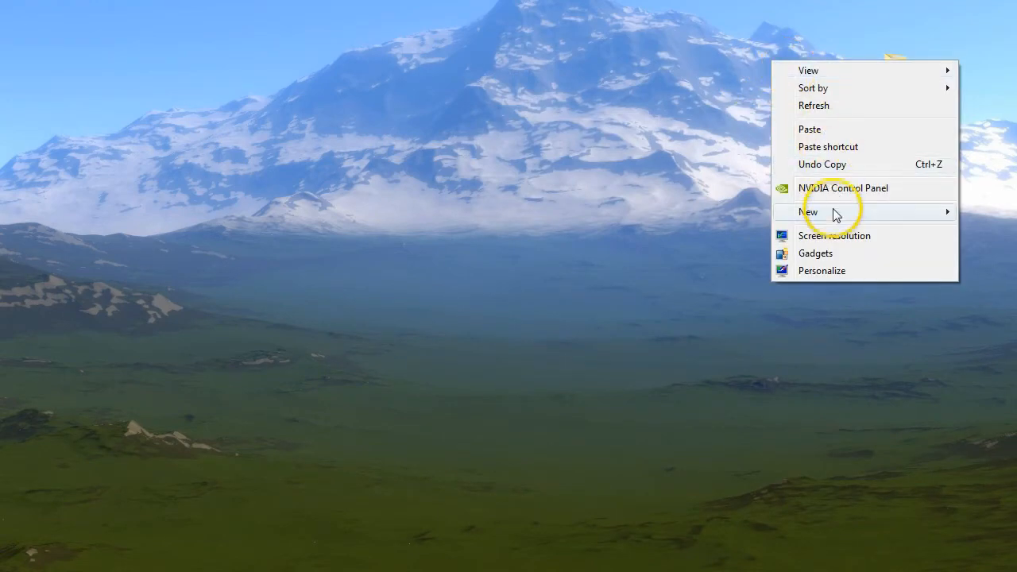
left_click(811, 212)
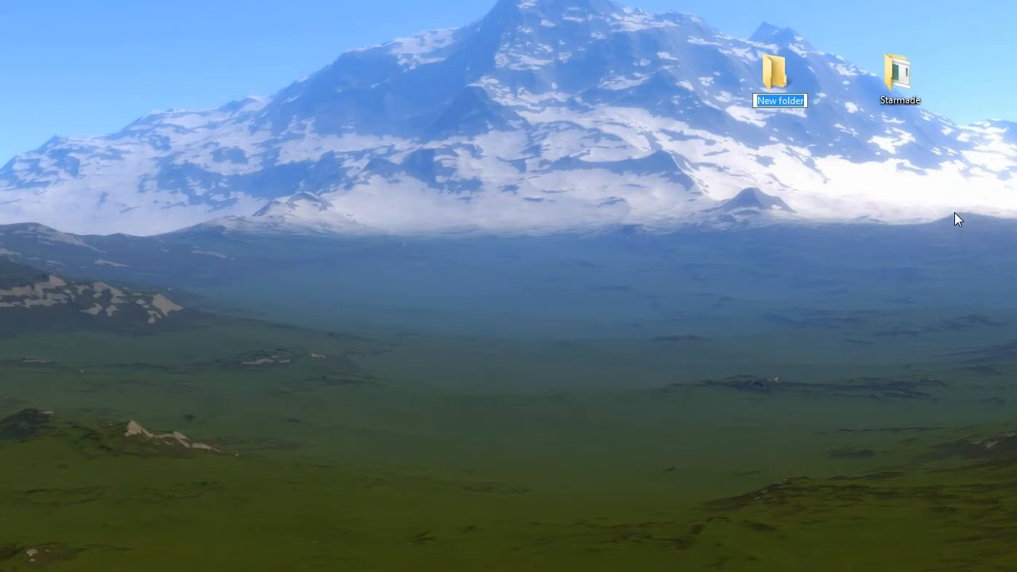
type("oldvers")
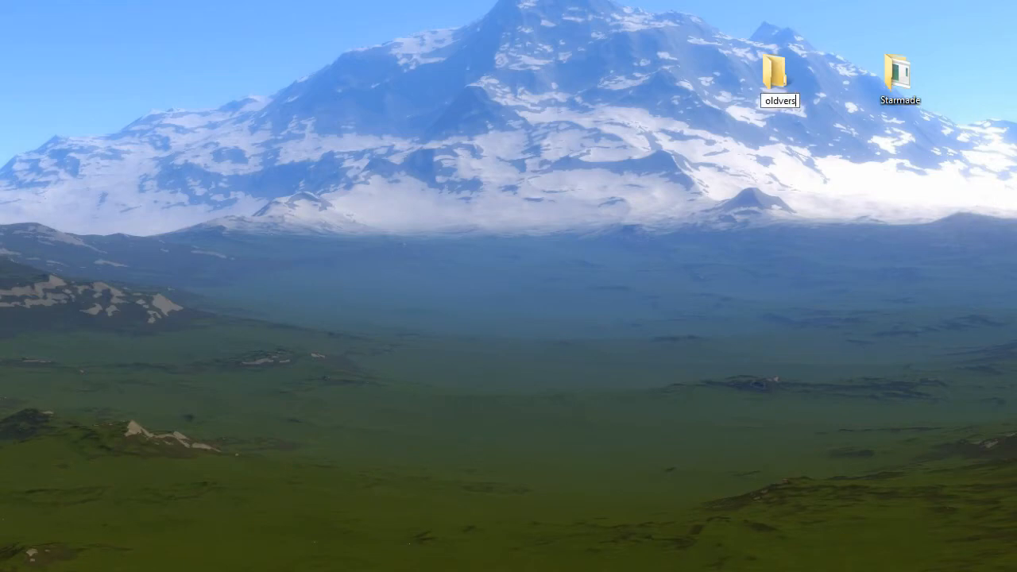
double_click(776, 72)
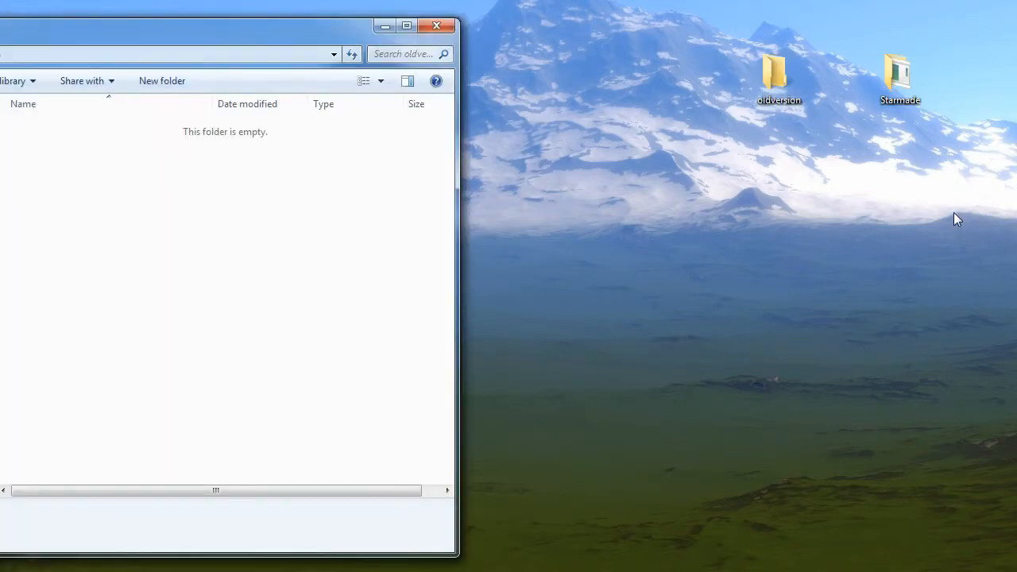
Extract the backup StarMade zip into oldversion using WinRAR's Extract Here.
right_click(270, 310)
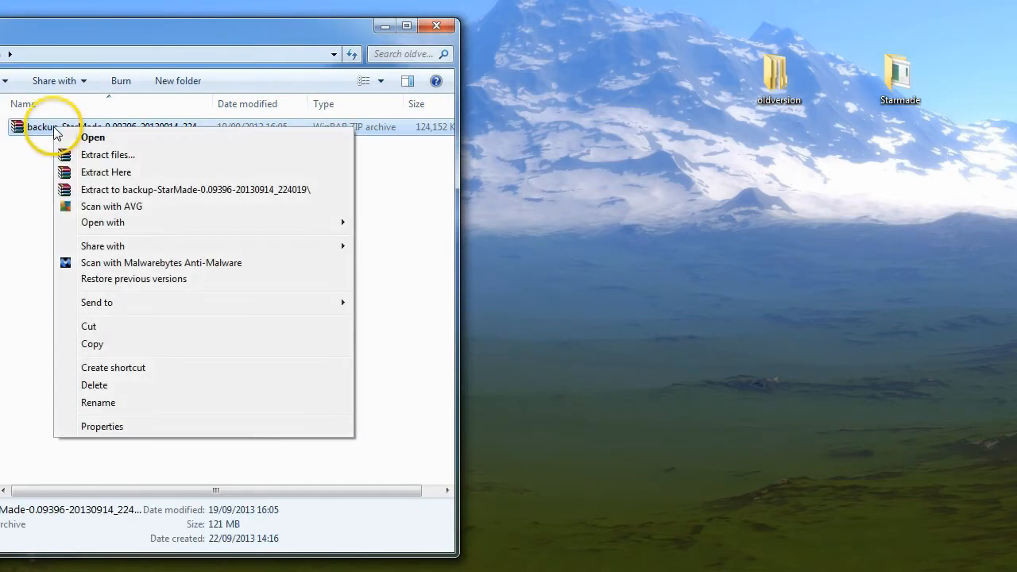
mouse_move(114, 172)
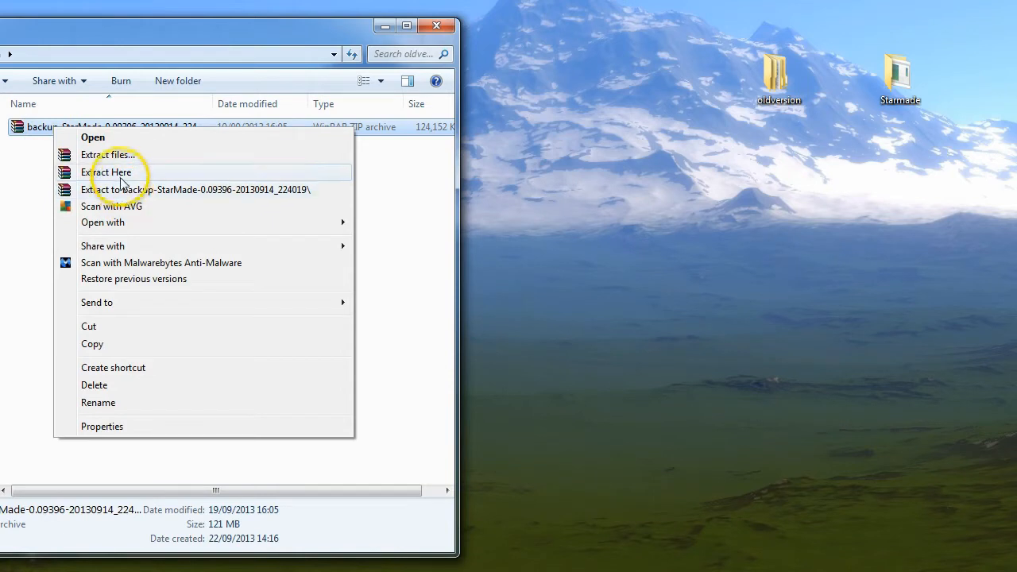
left_click(109, 172)
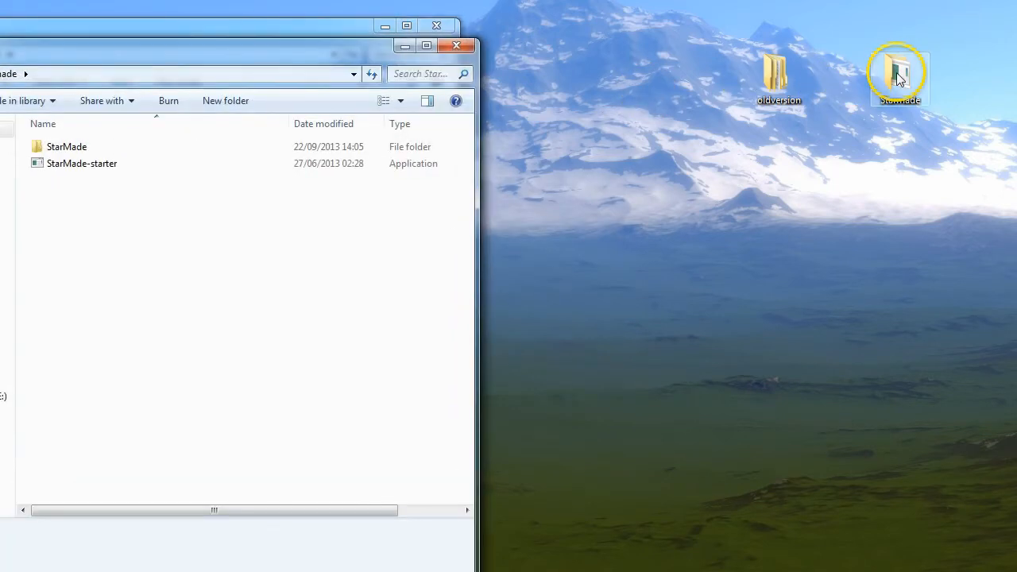
Paste a copy of the StarMade-starter launcher from the Starmade folder into oldversion.
double_click(898, 72)
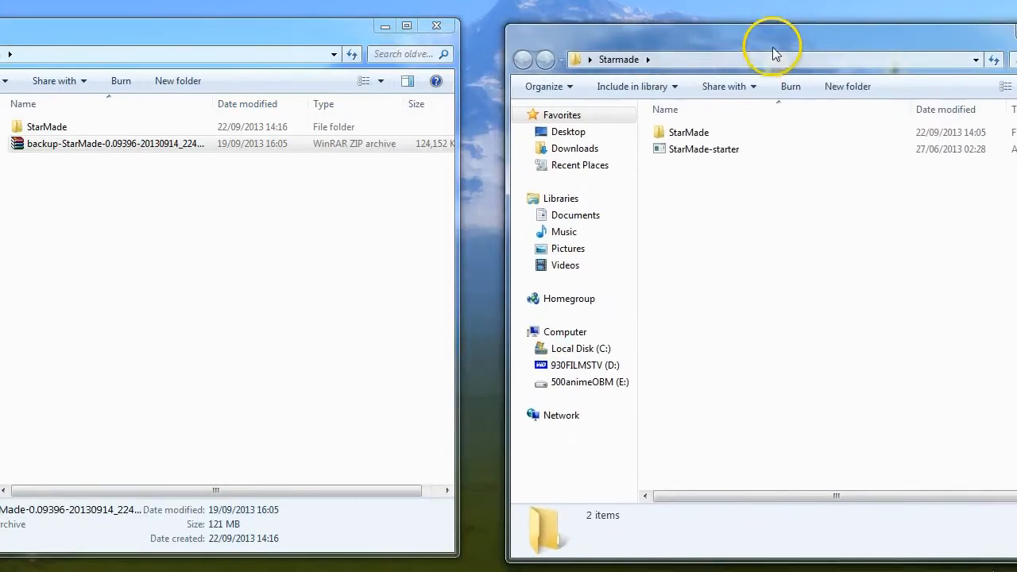
left_click(677, 138)
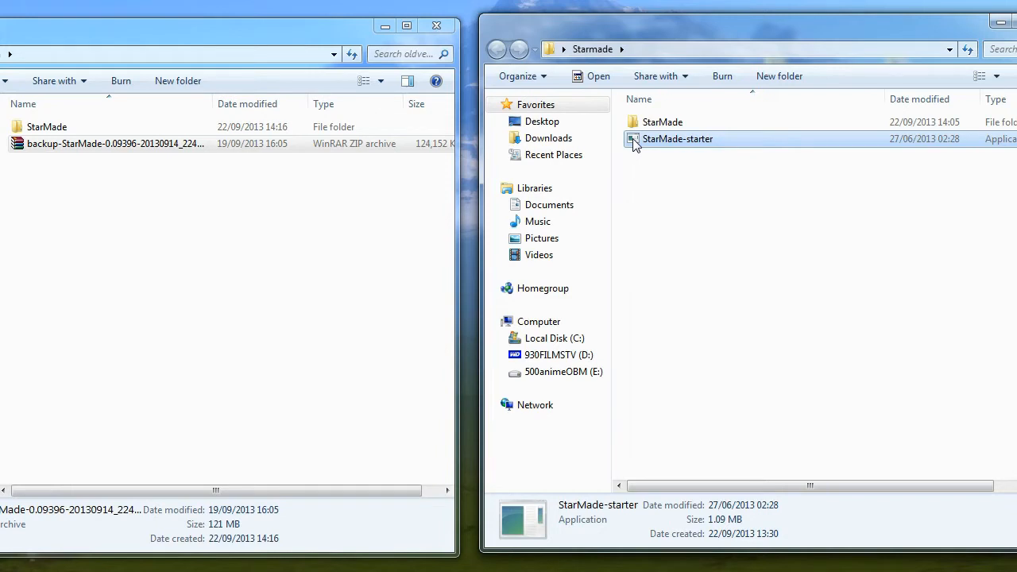
mouse_move(635, 149)
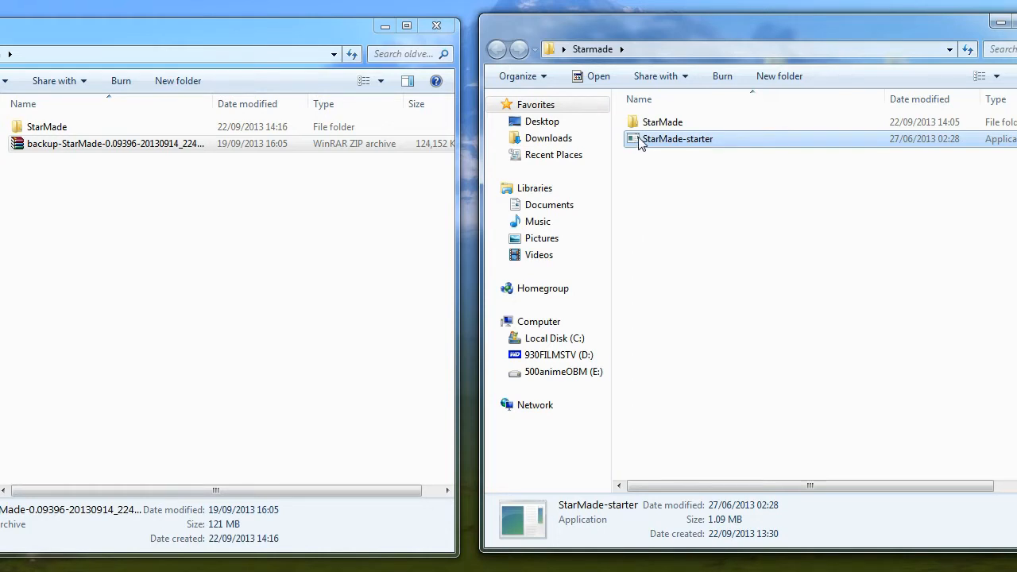
right_click(676, 138)
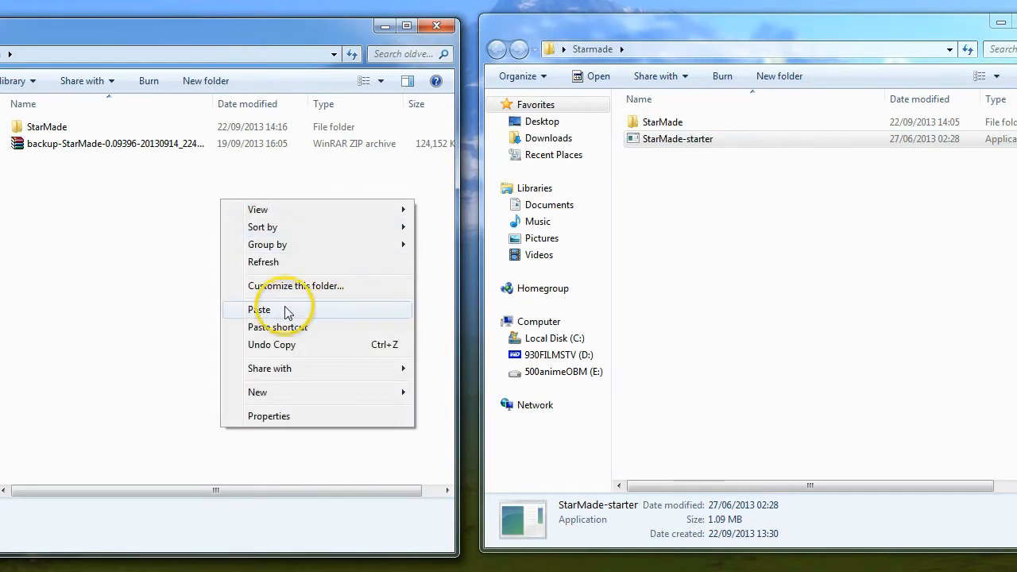
left_click(260, 309)
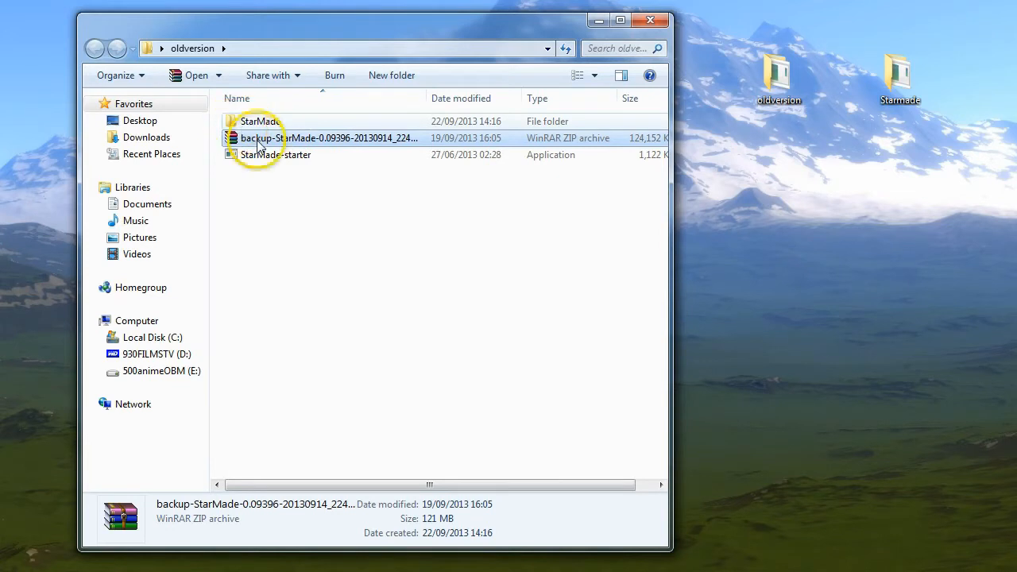
mouse_move(244, 161)
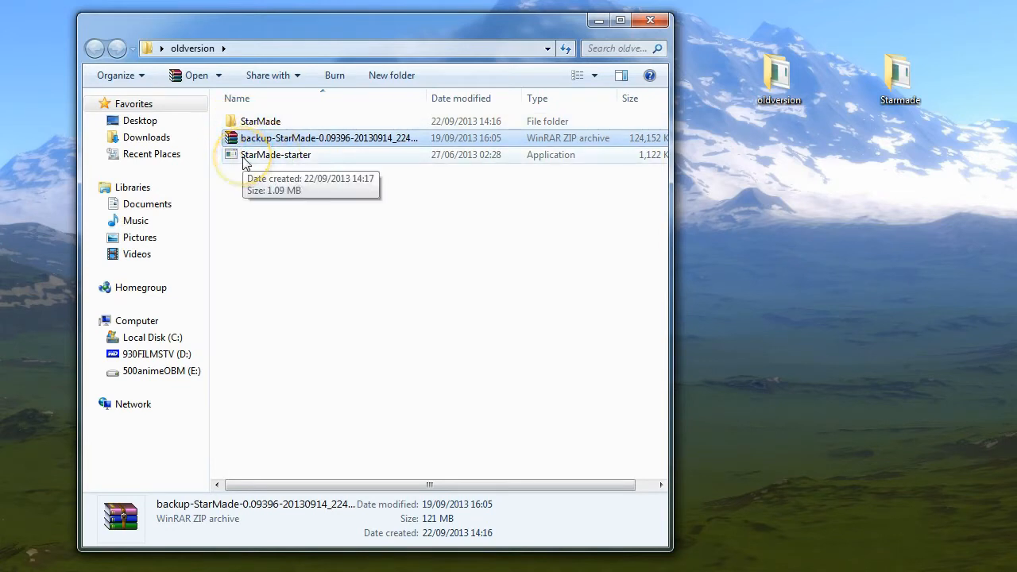
left_click(260, 120)
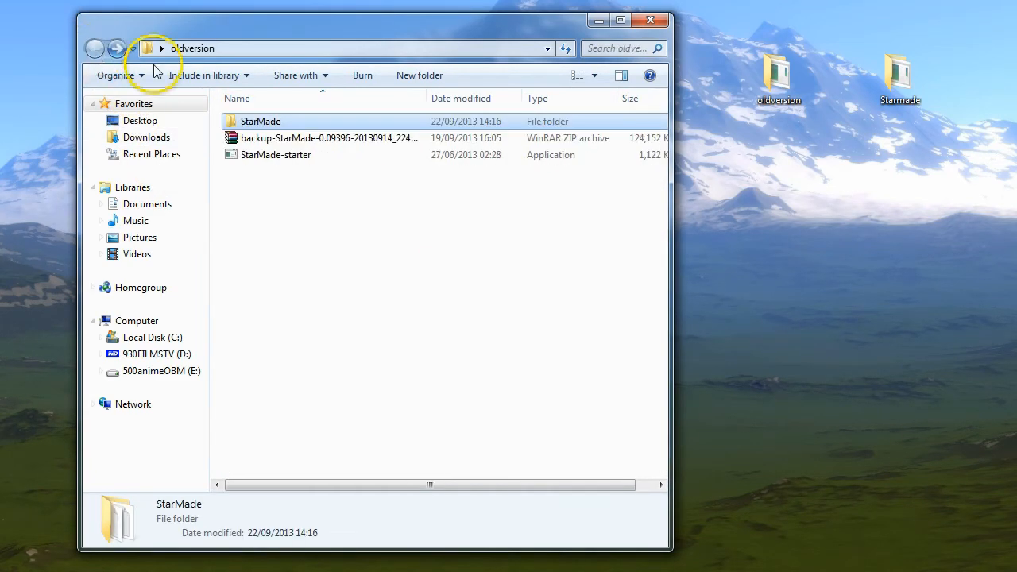
Run the copied StarMade-starter, accept the security warning, and start version 0.09396.
double_click(276, 154)
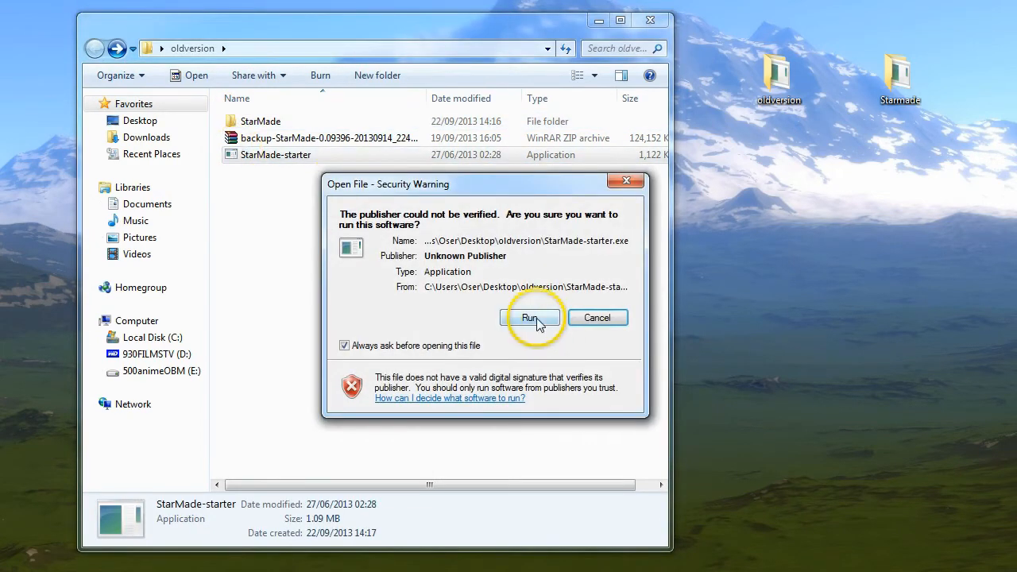
left_click(532, 318)
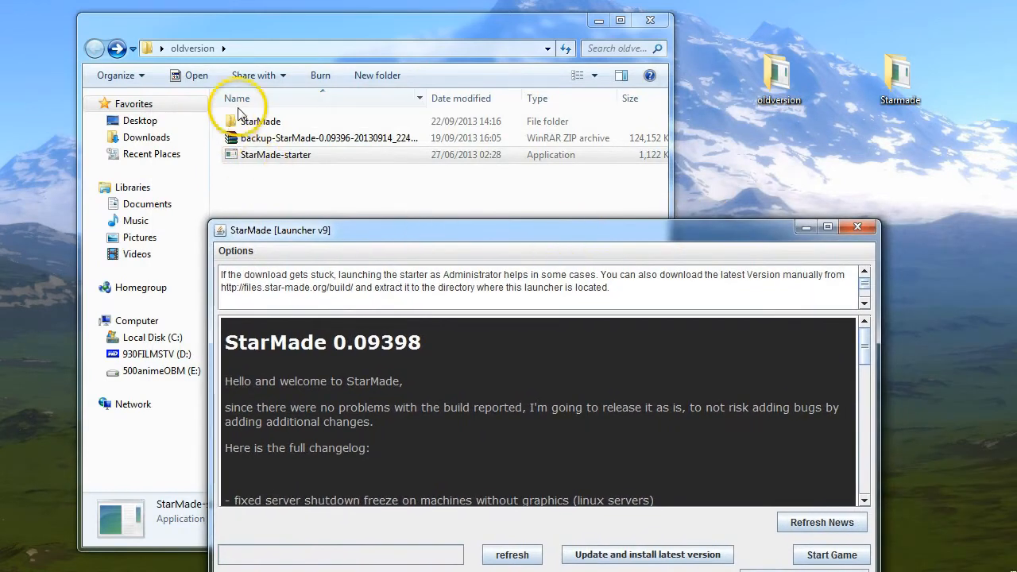
left_click(261, 120)
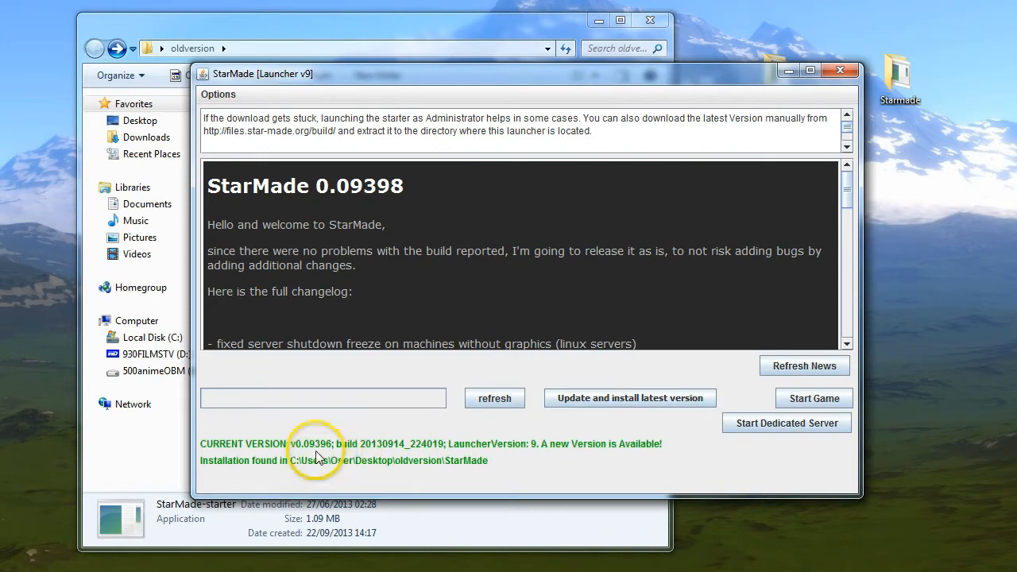
mouse_move(328, 454)
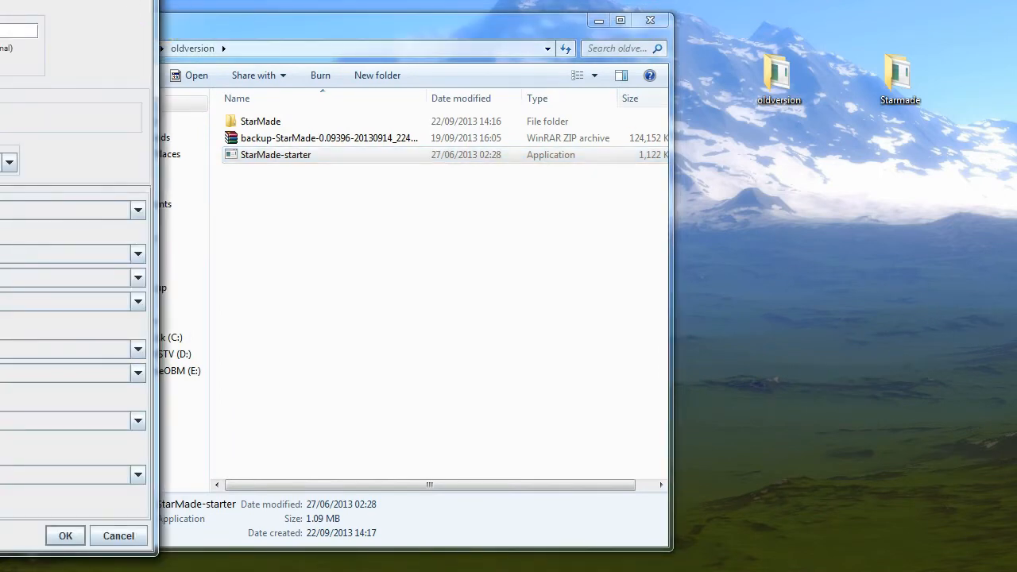
Connect to the sm.mushroomfleet.co.uk server, dismiss its welcome message, then exit.
double_click(274, 154)
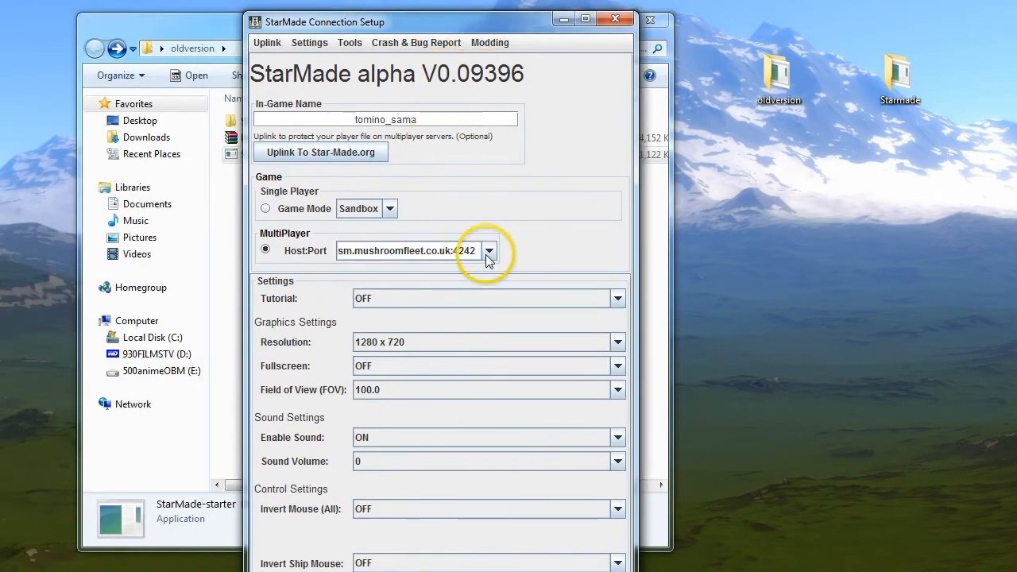
left_click(266, 208)
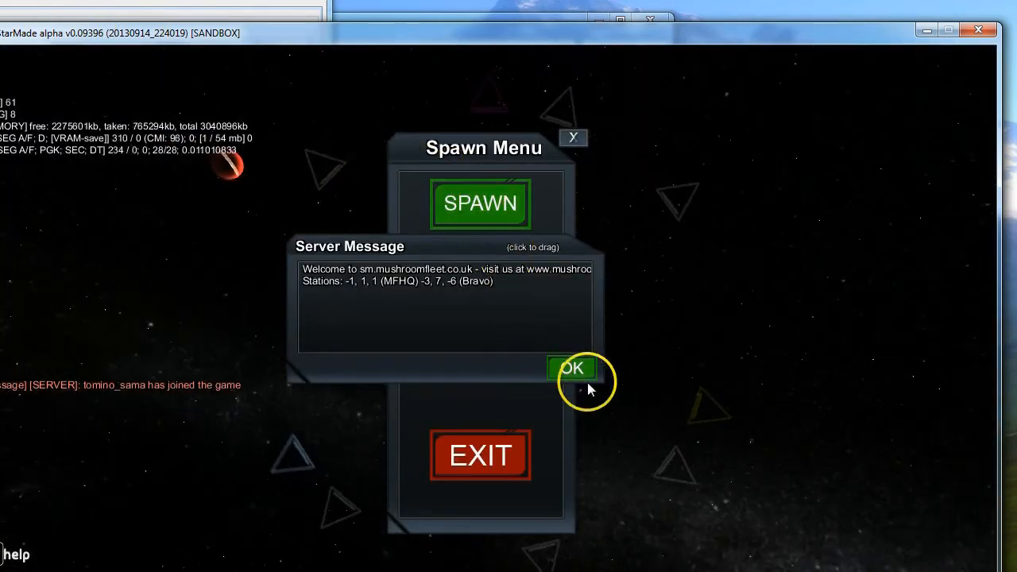
left_click(572, 369)
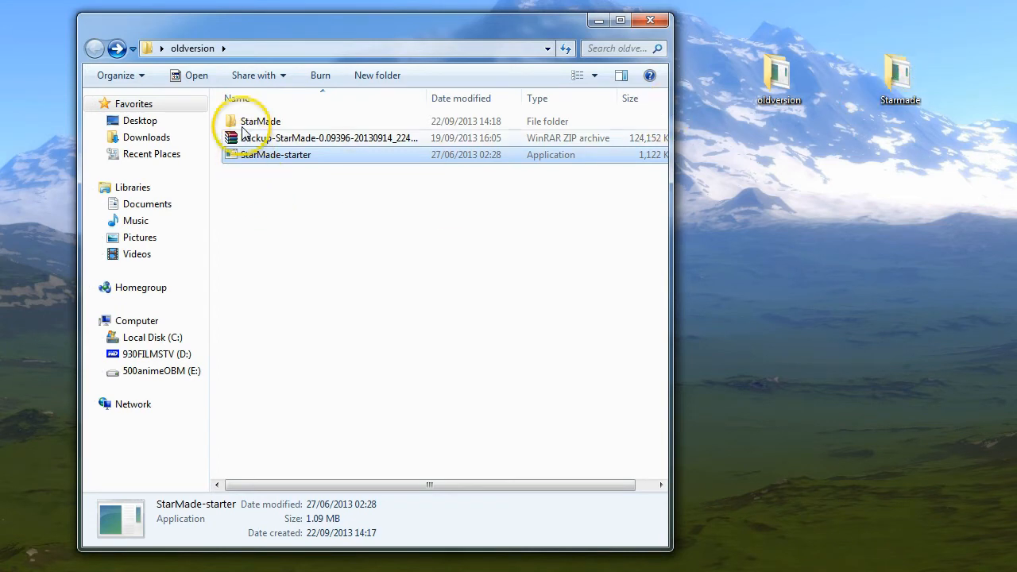
Switch to the desktop Starmade folder and open its 33-item StarMade game subfolder.
left_click(320, 138)
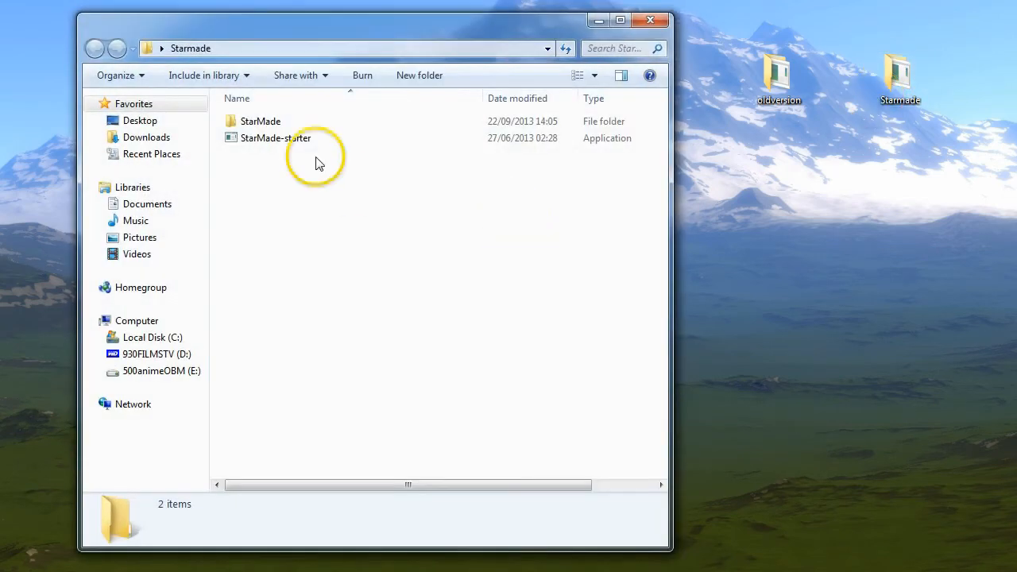
double_click(259, 120)
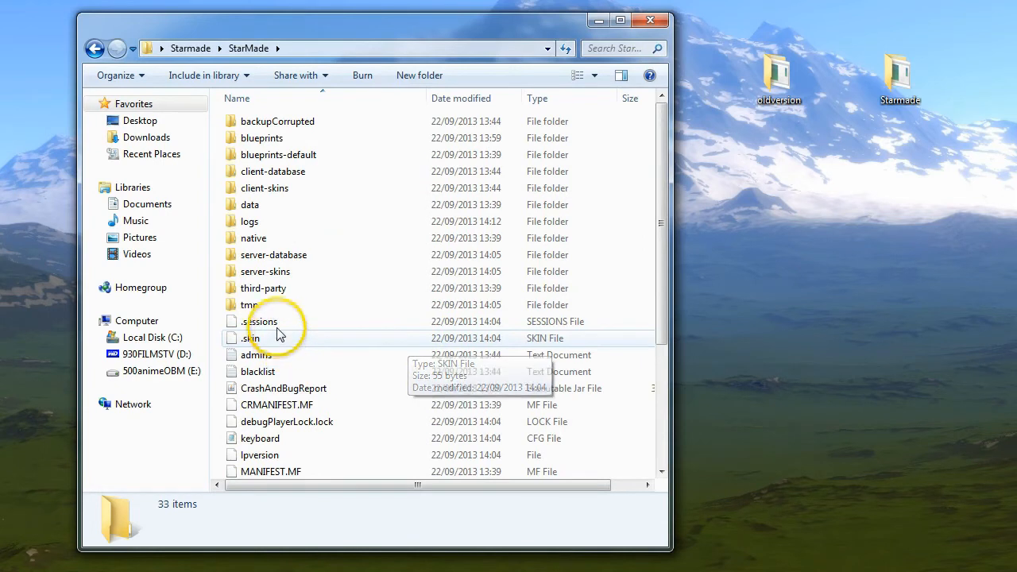
mouse_move(651, 19)
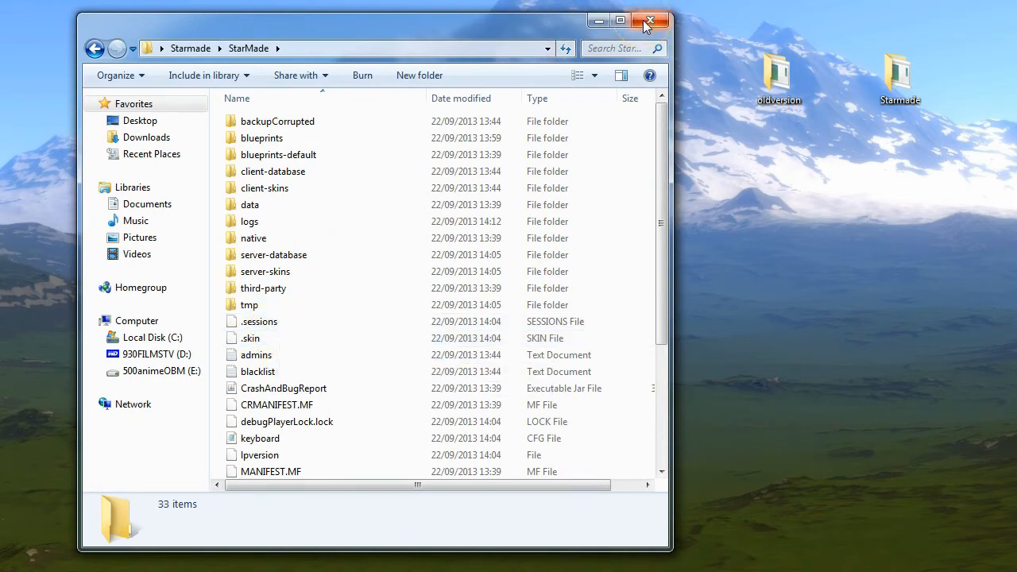
mouse_move(650, 23)
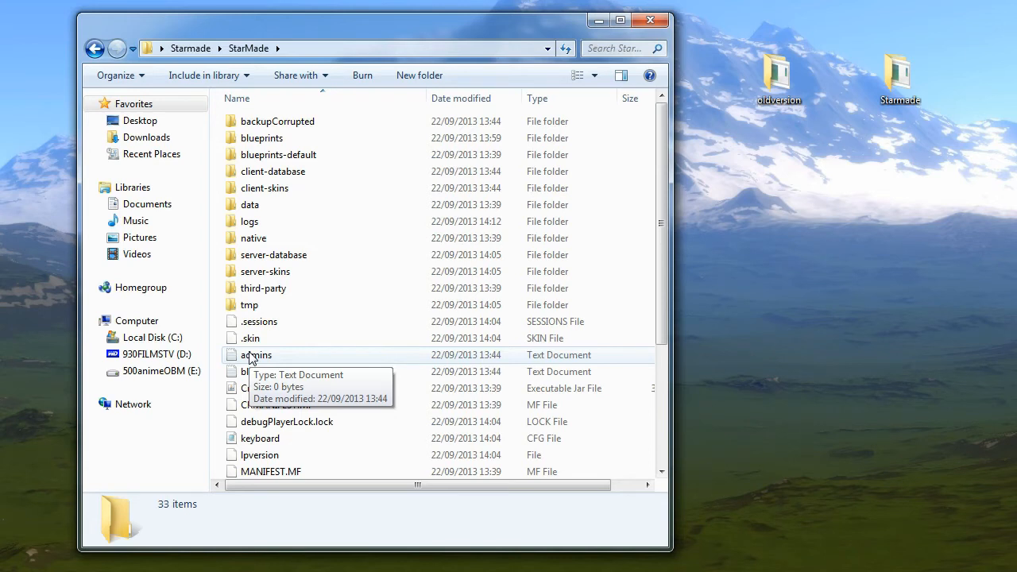
mouse_move(451, 236)
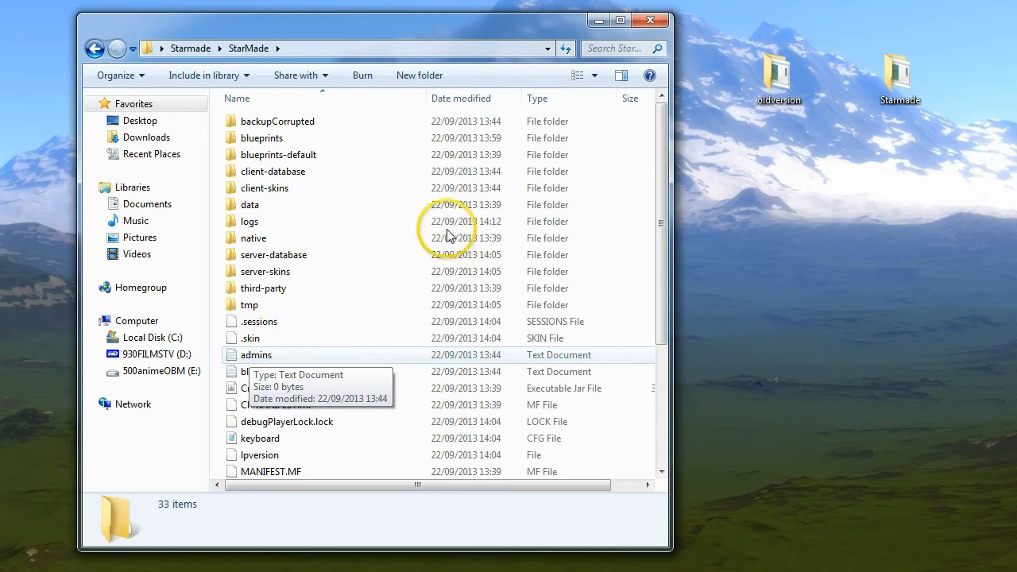
mouse_move(664, 191)
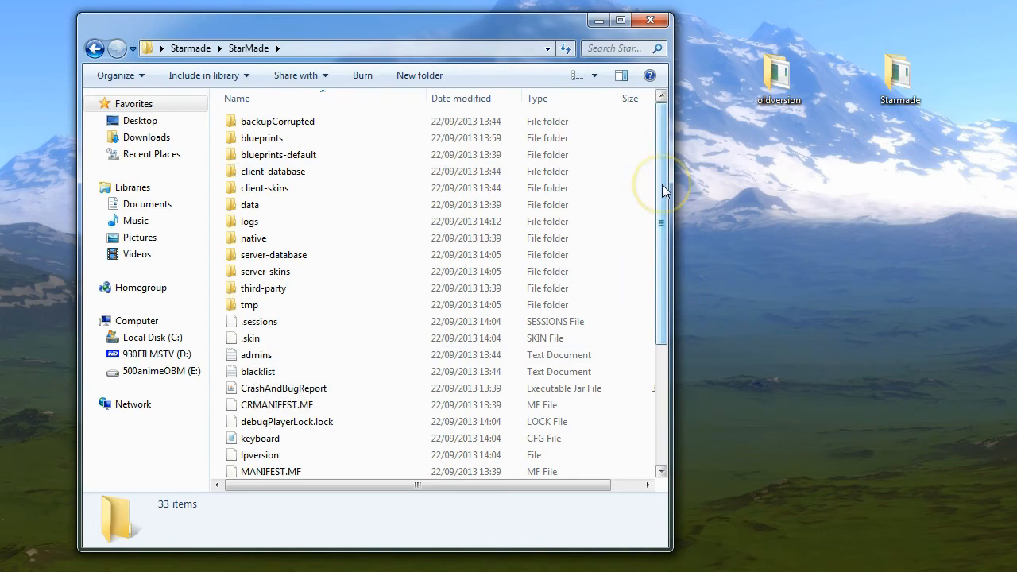